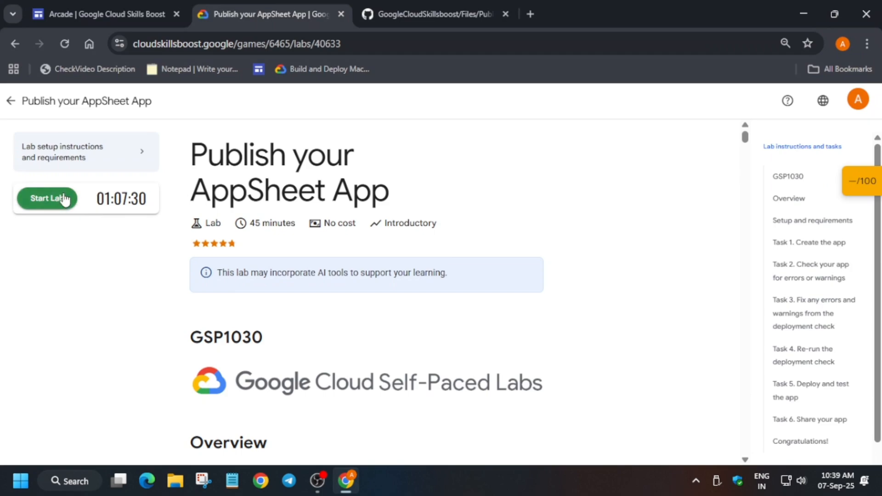
- Start the Publish your AppSheet App lab and launch AppSheet from it
{"action": "left_click", "coordinate": [47, 198]}
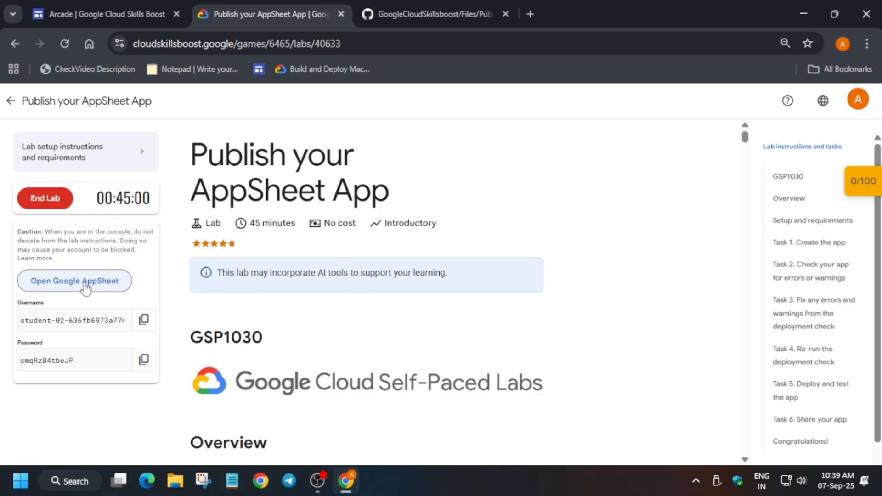
{"action": "left_click", "coordinate": [73, 281]}
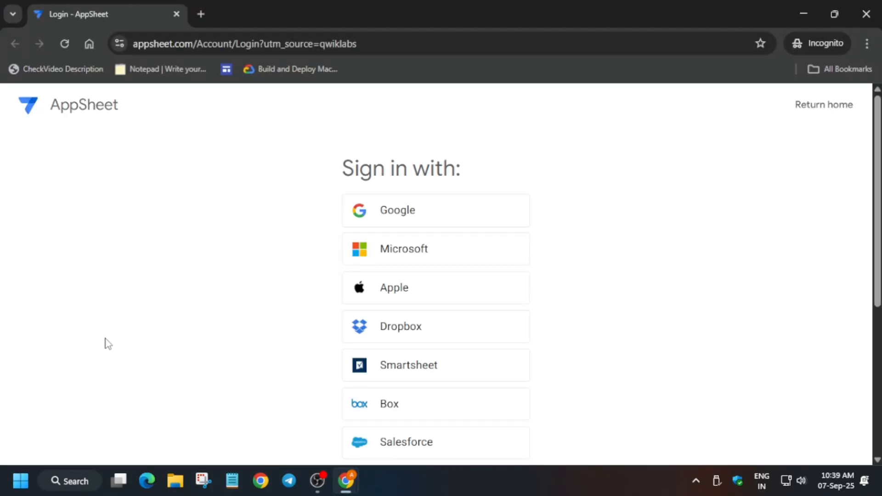
{"action": "left_click", "coordinate": [435, 209]}
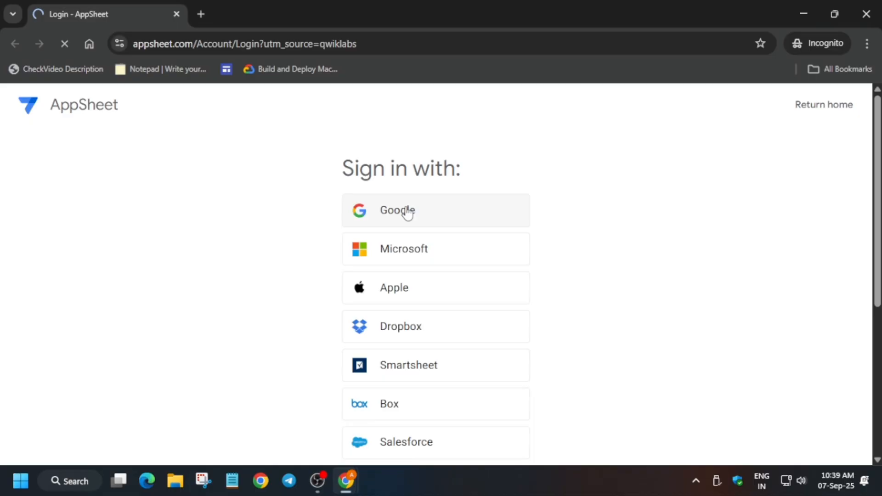
{"action": "left_click", "coordinate": [434, 209]}
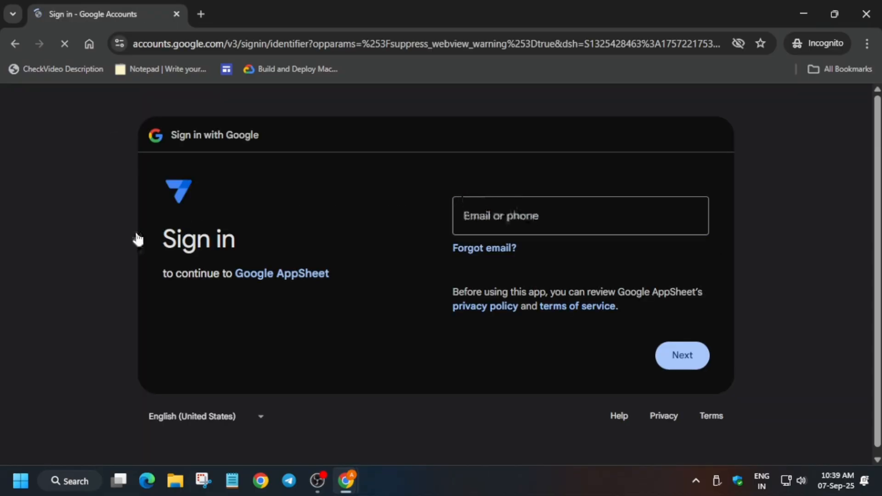
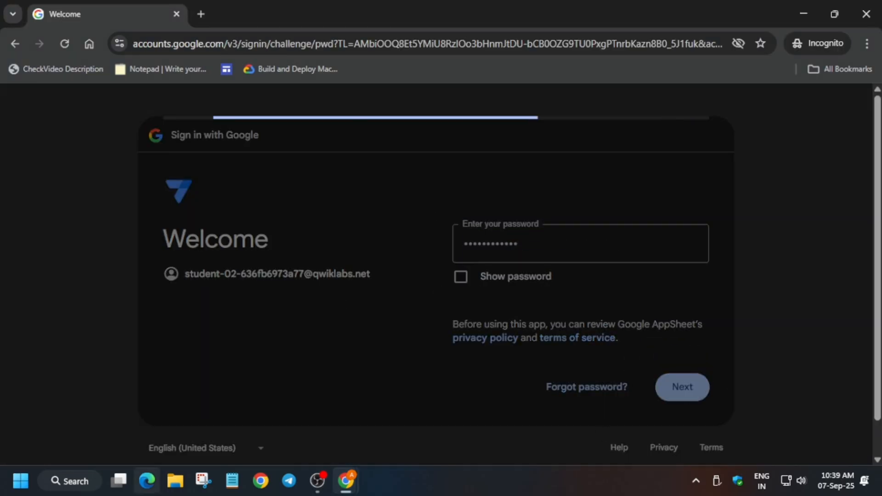
- Submit the password, continue, and allow AppSheet access to reach My Apps
{"action": "left_click", "coordinate": [682, 386]}
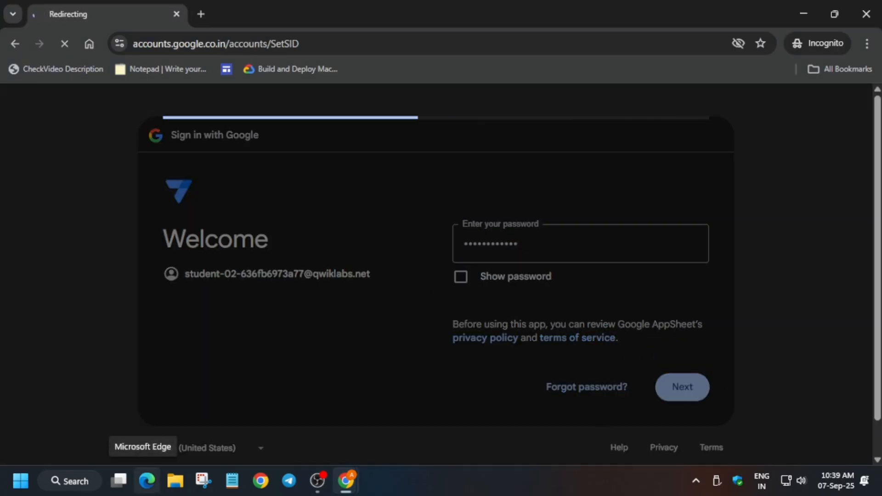
{"action": "left_click", "coordinate": [680, 387]}
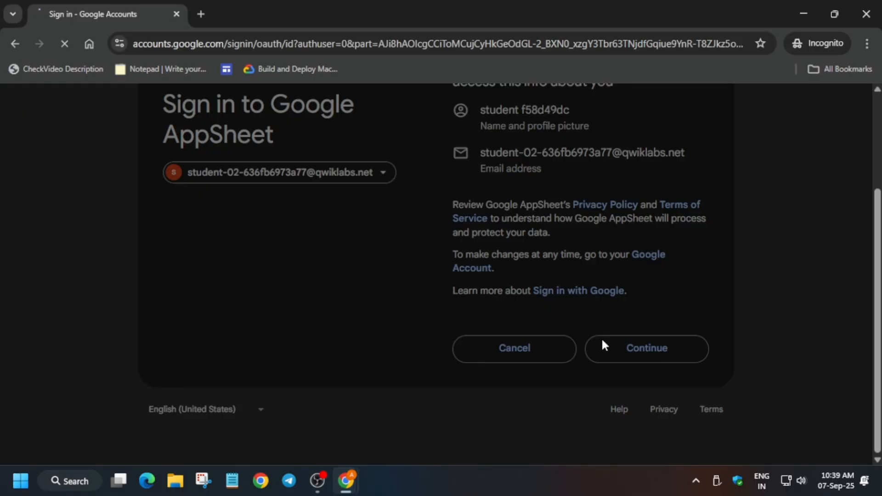
{"action": "left_click", "coordinate": [645, 347]}
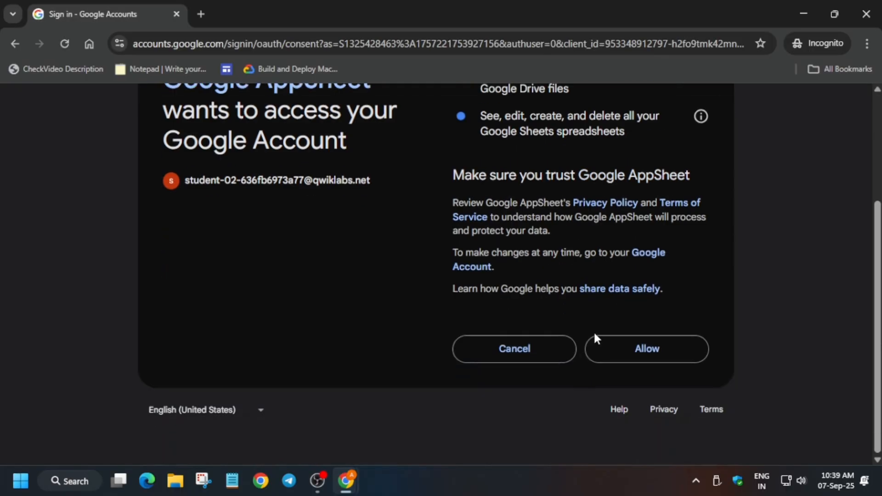
{"action": "left_click", "coordinate": [645, 348]}
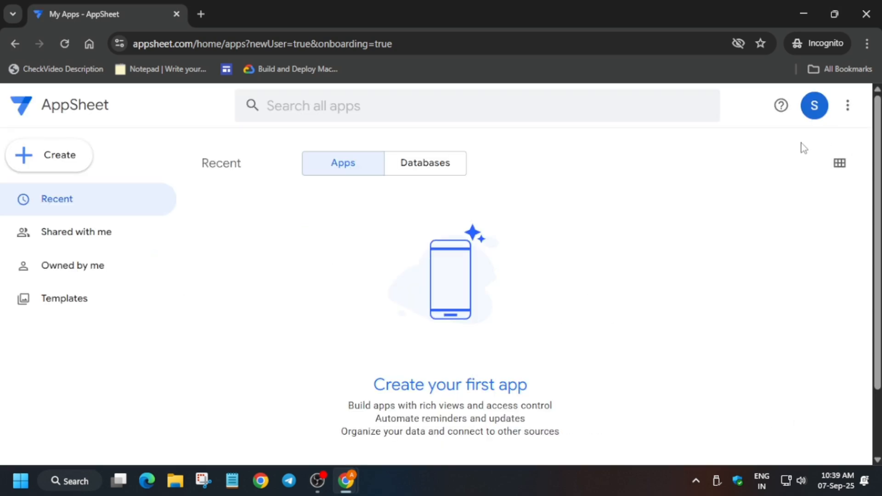
- Copy the Customer Contacts template app into the account as Customer Contacts
{"action": "left_click", "coordinate": [264, 13]}
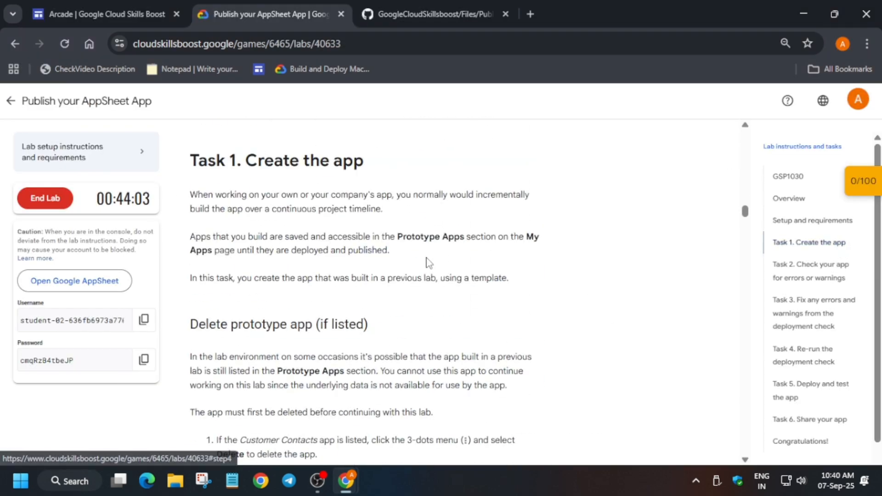
{"action": "right_click", "coordinate": [256, 284]}
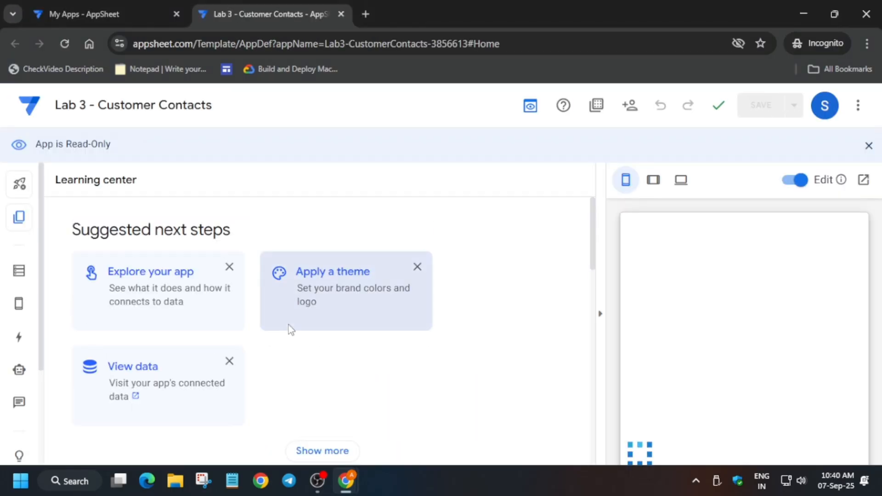
{"action": "mouse_move", "coordinate": [18, 219]}
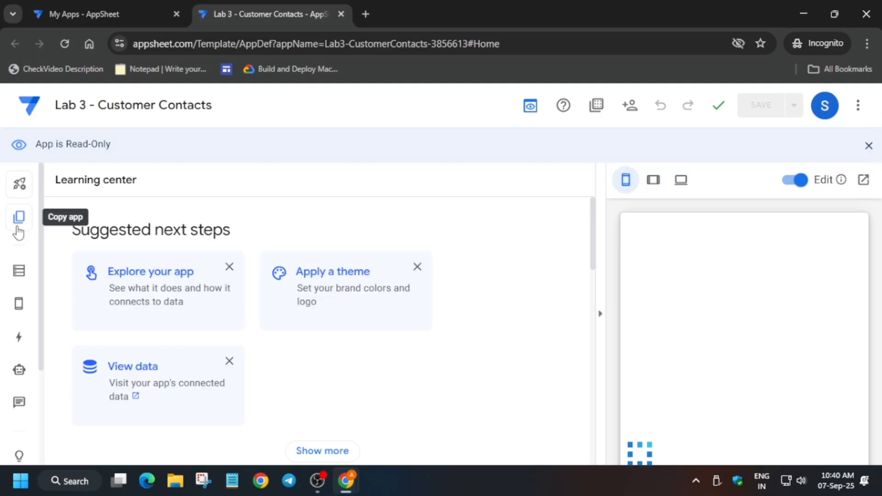
{"action": "left_click", "coordinate": [268, 14]}
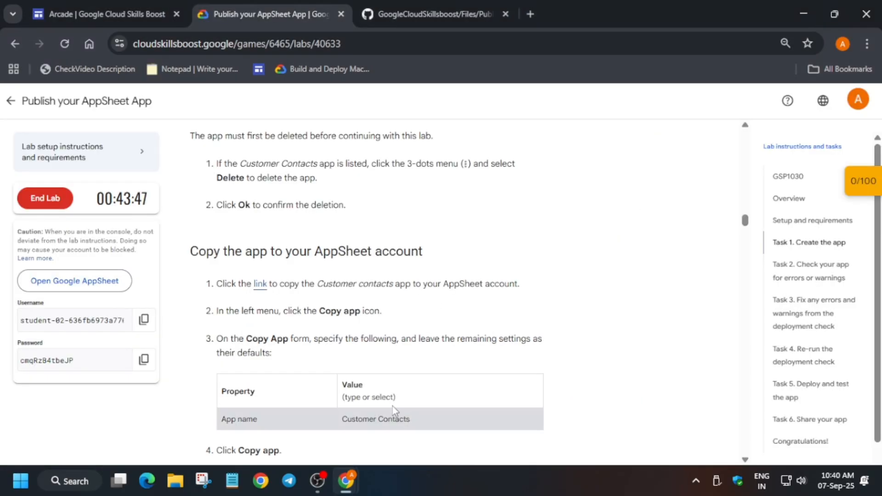
{"action": "scroll", "scroll_direction": "down", "scroll_amount": 3}
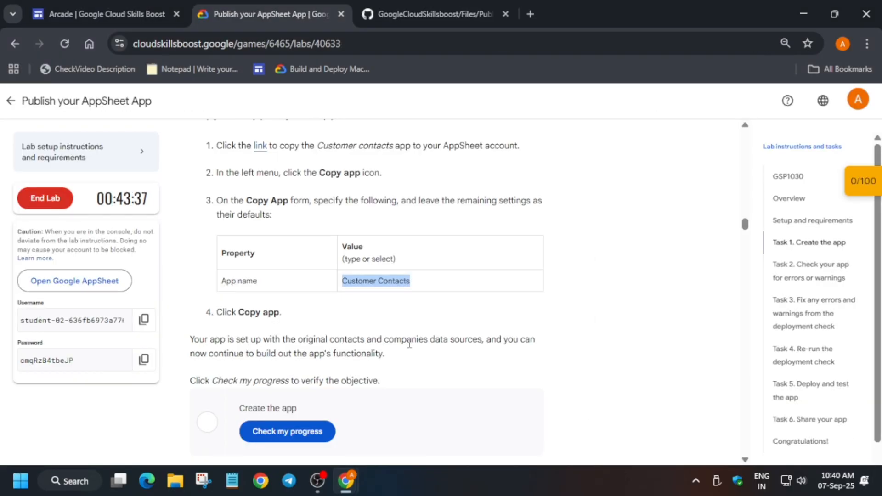
{"action": "left_click", "coordinate": [286, 430]}
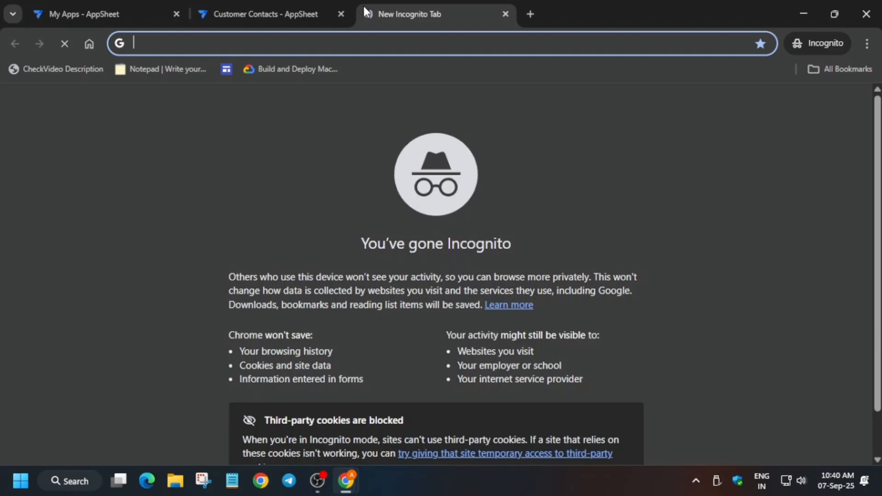
- Find Google Sheets via search and open the app's shipTo spreadsheet
{"action": "type", "text": "sheets"}
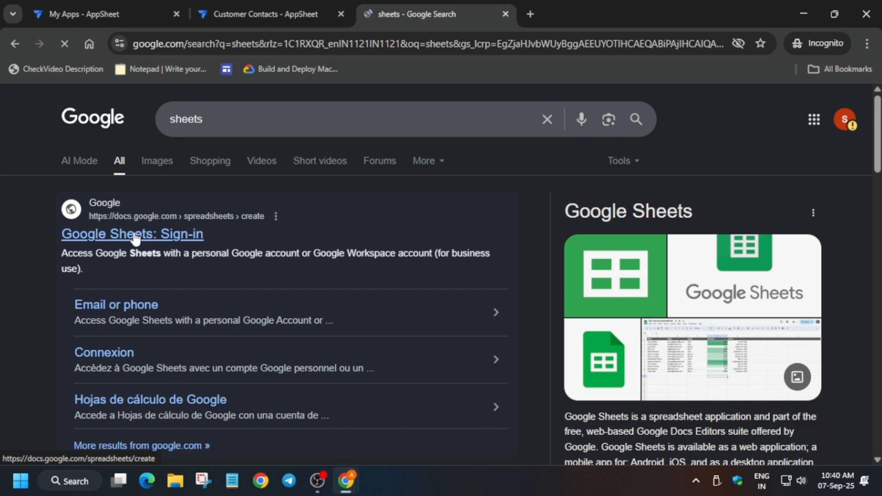
{"action": "left_click", "coordinate": [131, 233]}
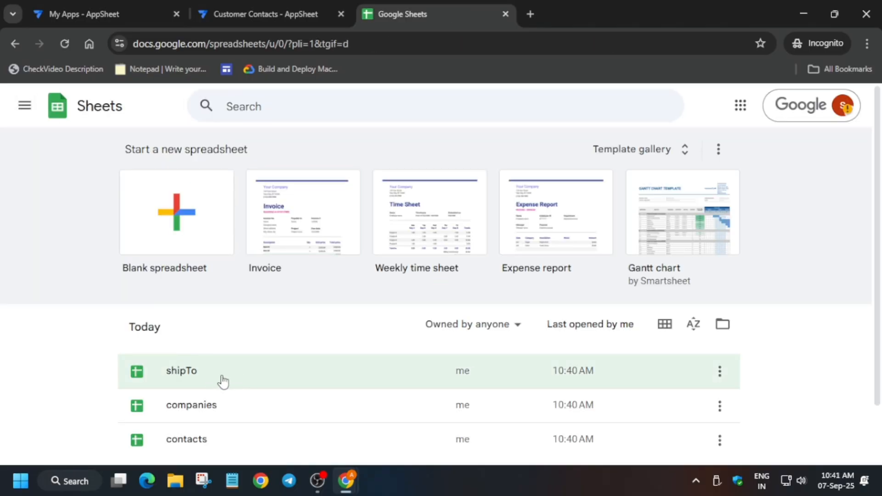
{"action": "double_click", "coordinate": [181, 370]}
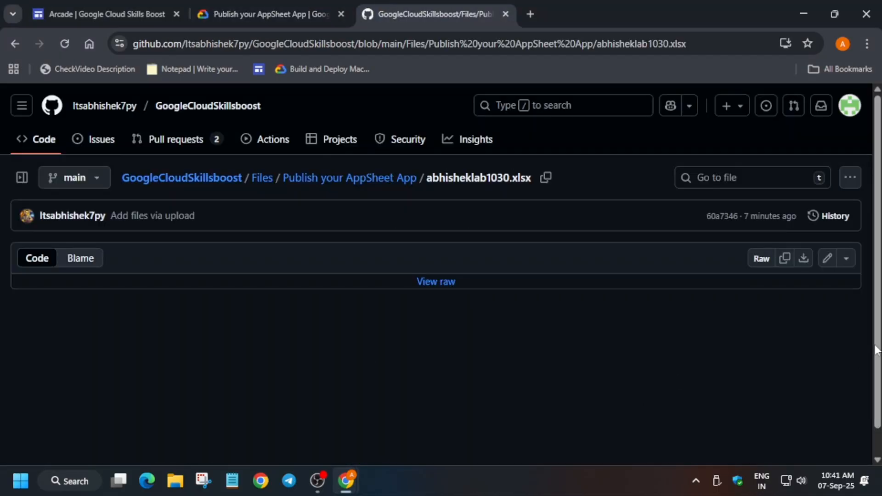
- Download abhisheklab1030.xlsx from the GitHub file page in the incognito window
{"action": "left_click", "coordinate": [803, 258]}
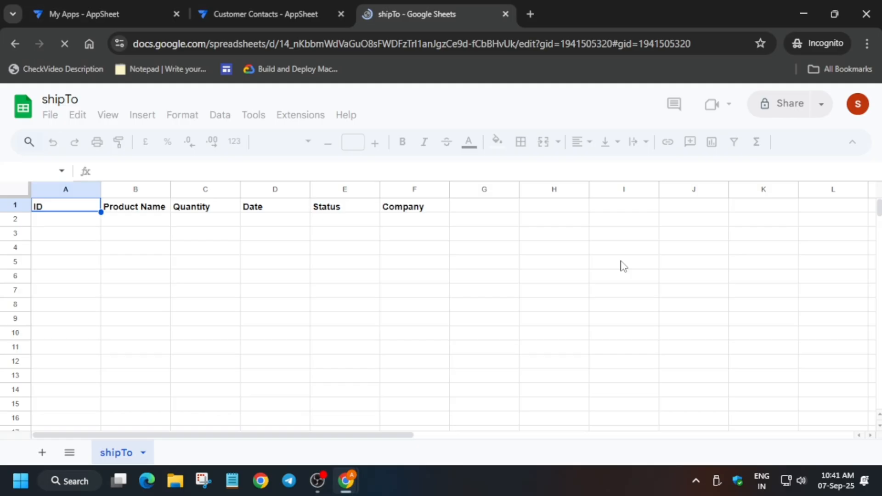
{"action": "key", "text": "alt+tab"}
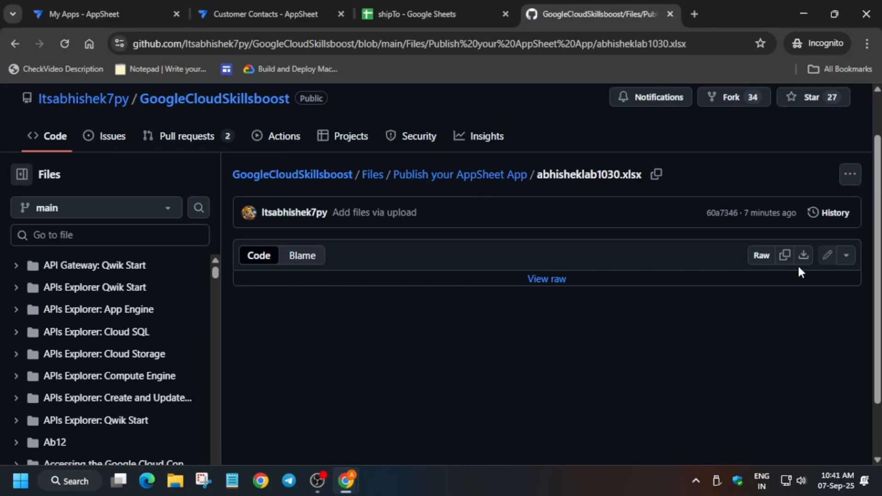
{"action": "left_click", "coordinate": [803, 255]}
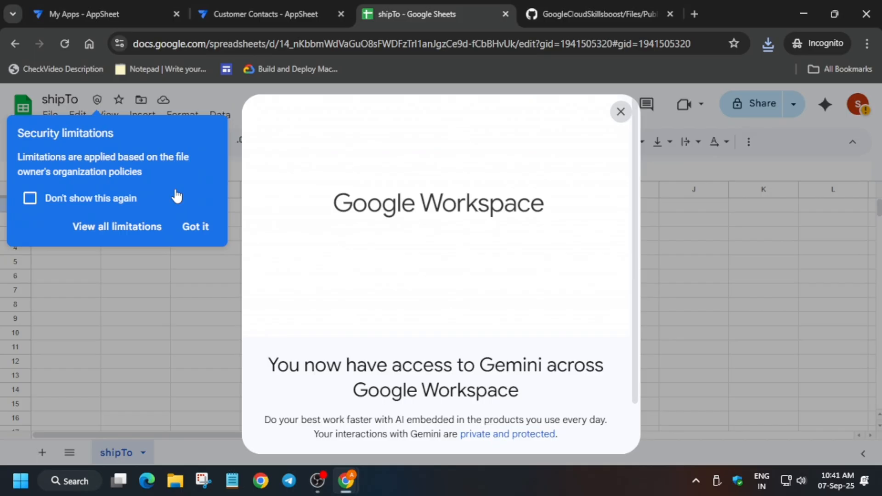
- Import the xlsx into shipTo, replacing the whole spreadsheet
{"action": "left_click", "coordinate": [620, 112]}
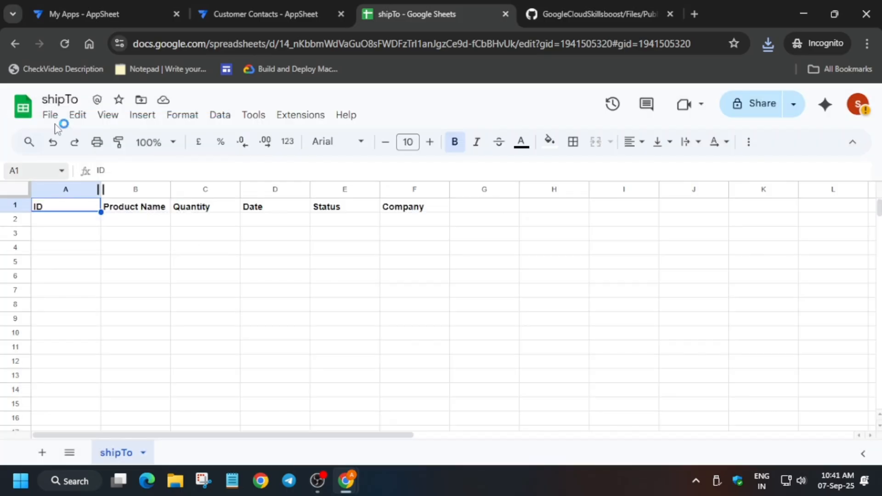
{"action": "left_click", "coordinate": [49, 115]}
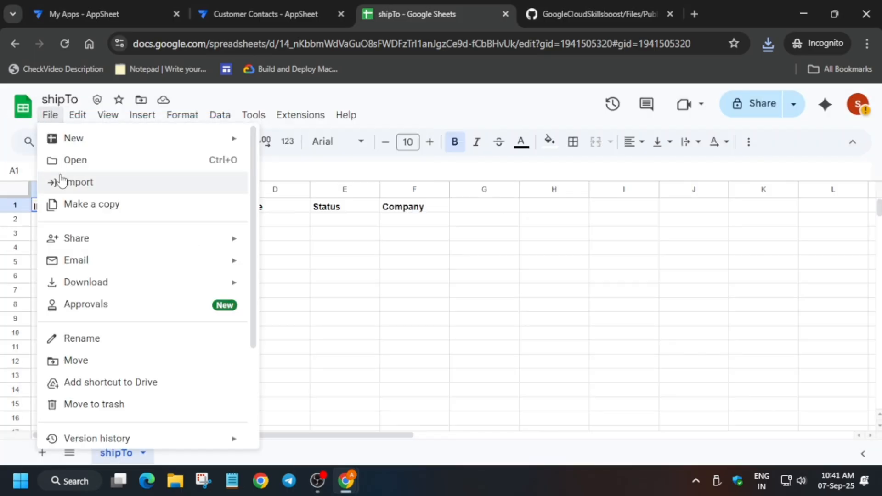
{"action": "left_click", "coordinate": [77, 182]}
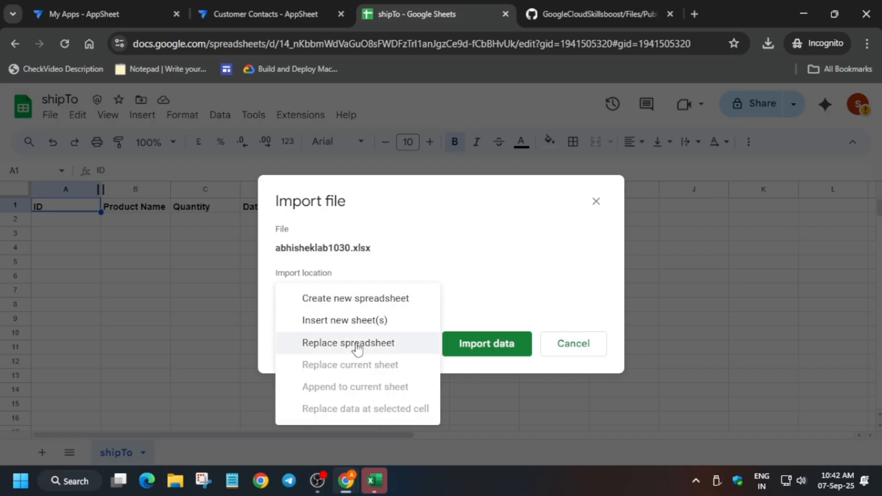
{"action": "left_click", "coordinate": [84, 14]}
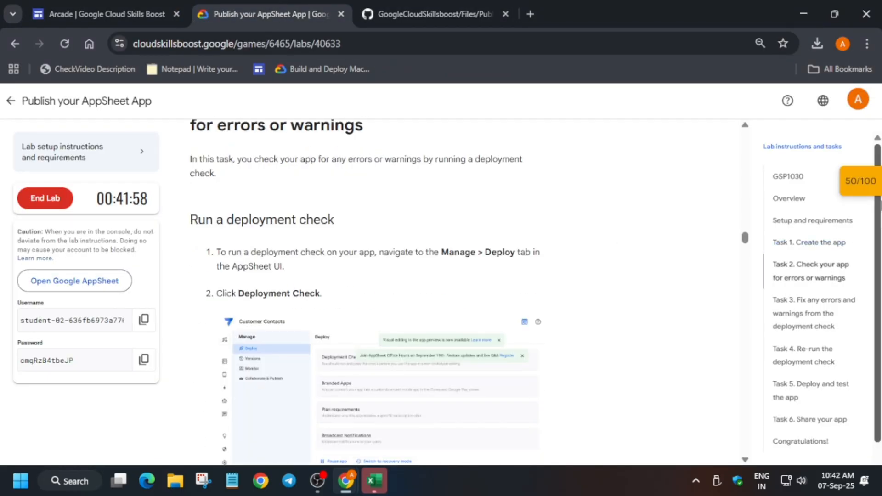
- Check progress to score 100/100 and begin ending the lab
{"action": "left_click", "coordinate": [859, 181]}
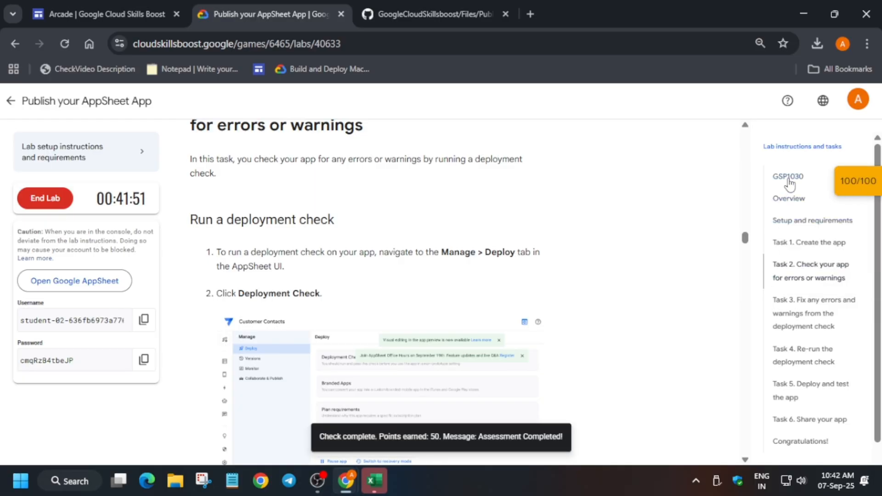
{"action": "left_click", "coordinate": [45, 198]}
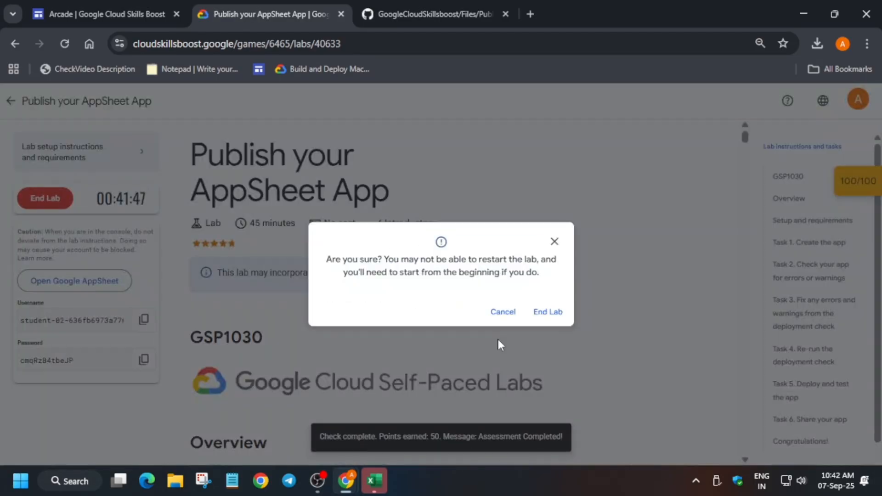